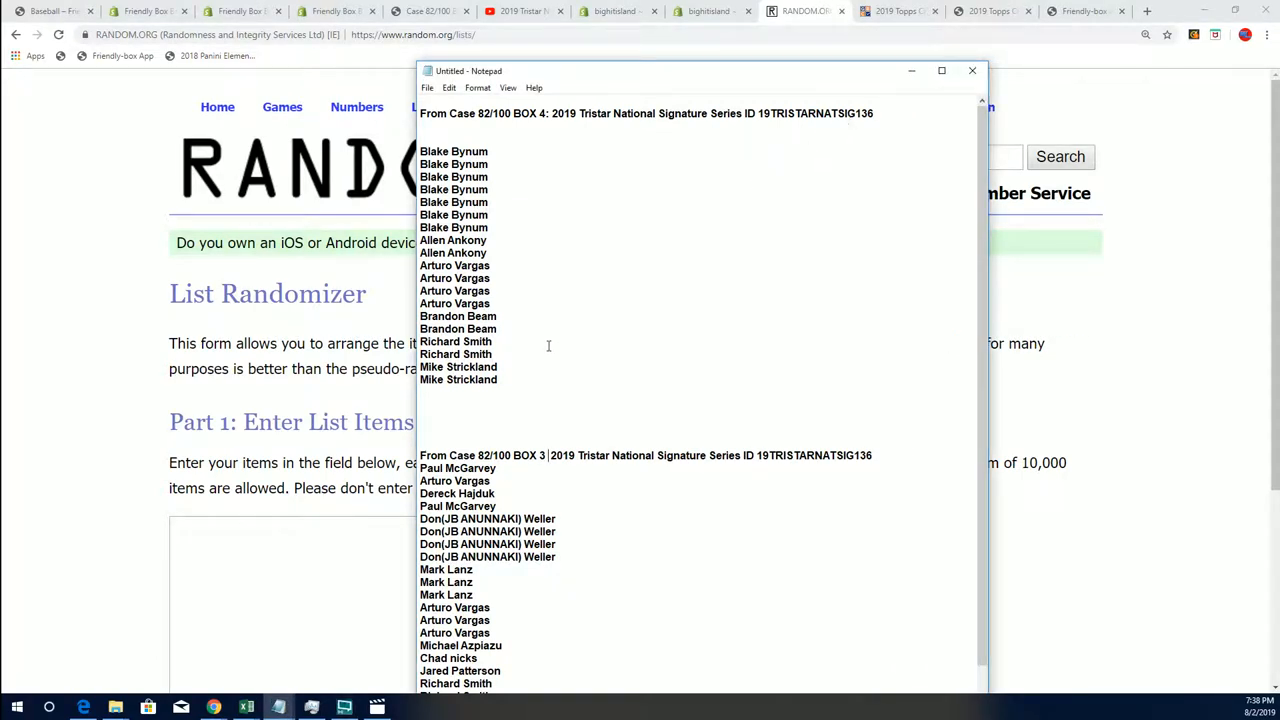
Step: Scroll down the List Randomizer page to the entry field holding the Box 3 names
scroll(down, 3)
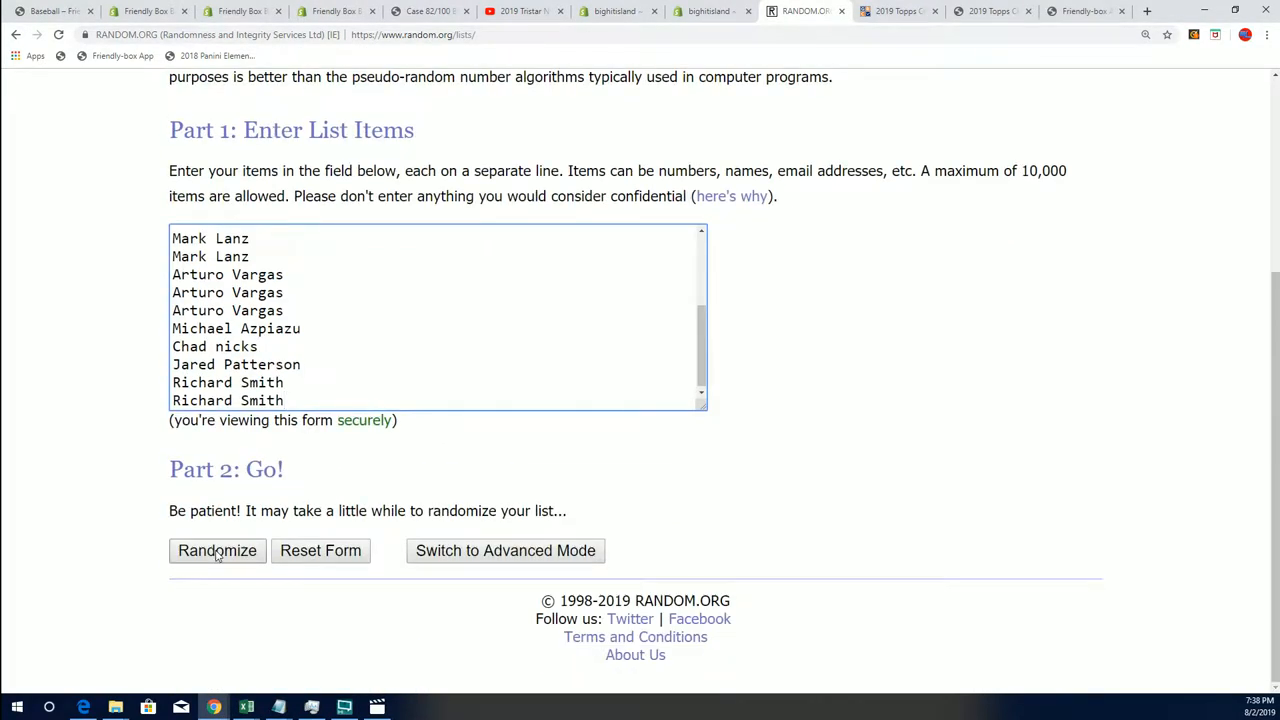
Step: Randomize the 19-name Box 3 list and reshuffle it until seven randomizations are done
click(216, 550)
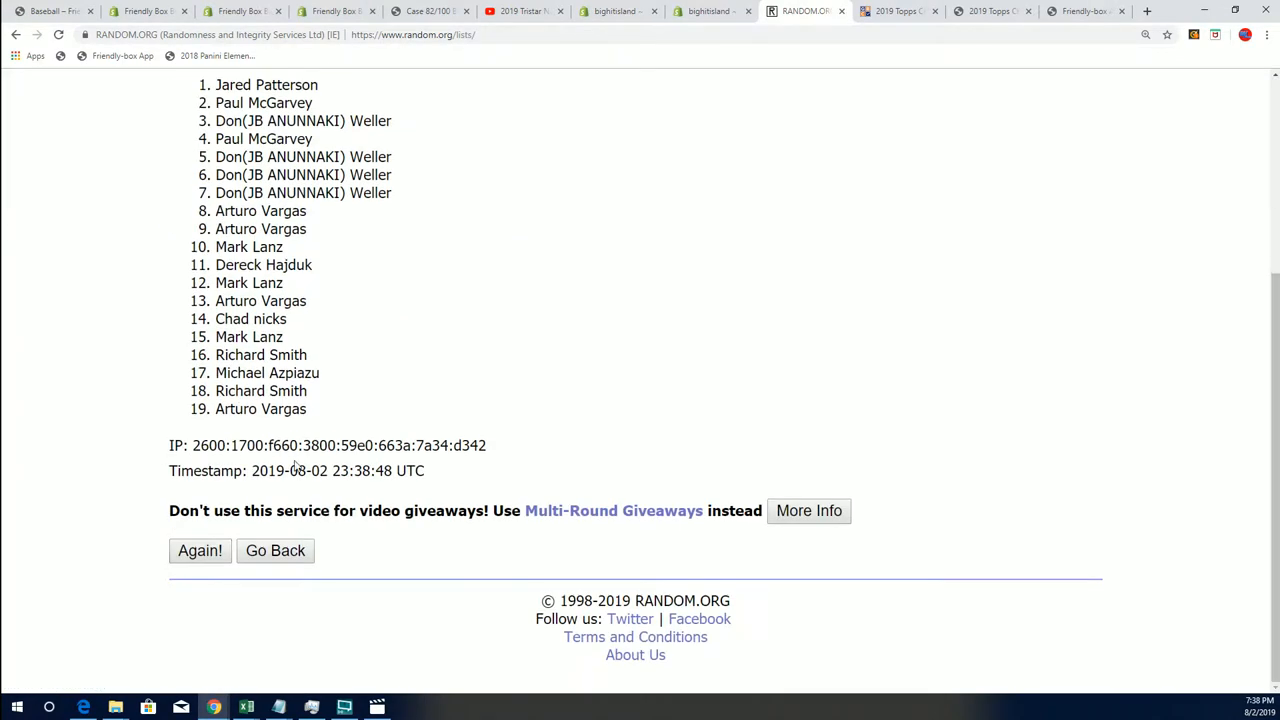
click(200, 550)
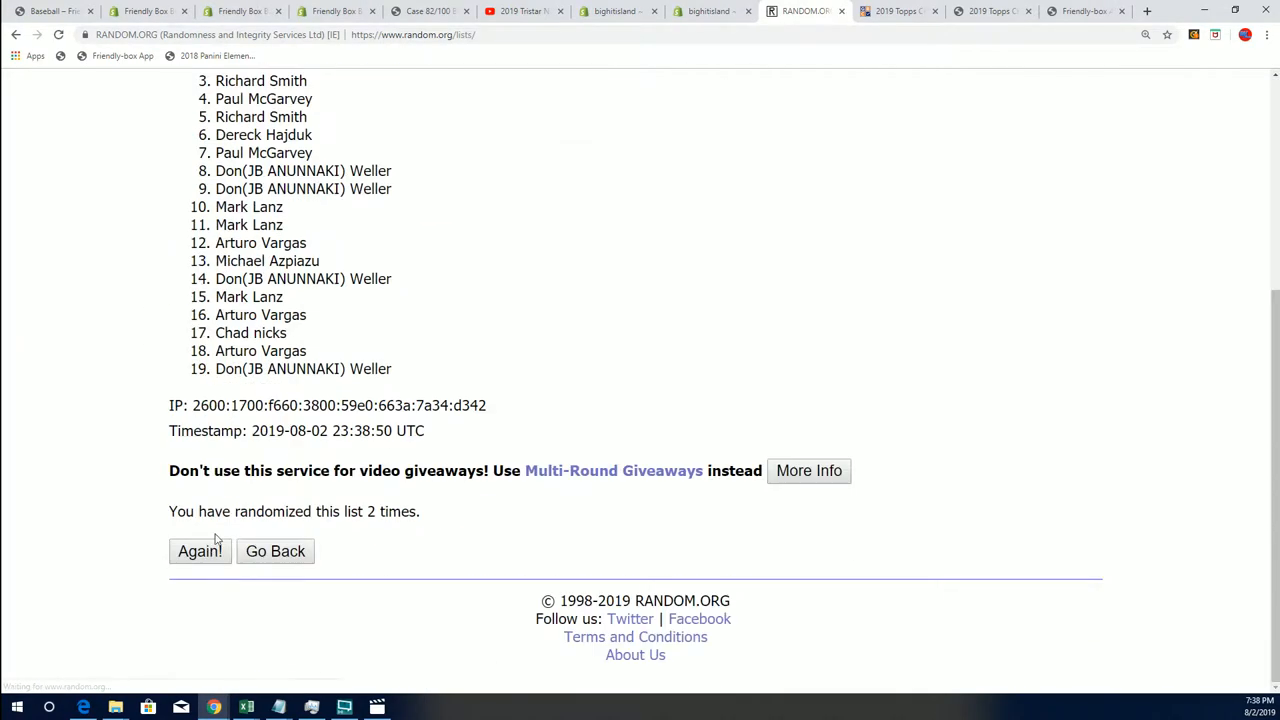
click(200, 552)
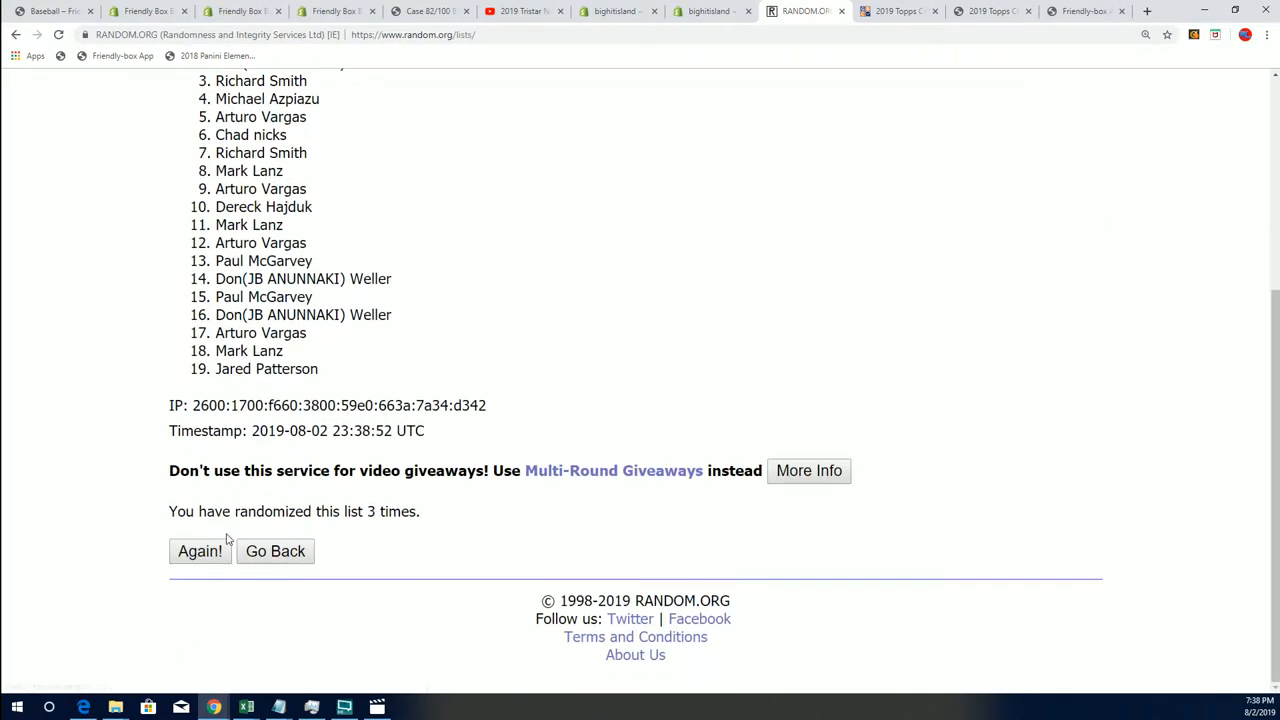
click(200, 552)
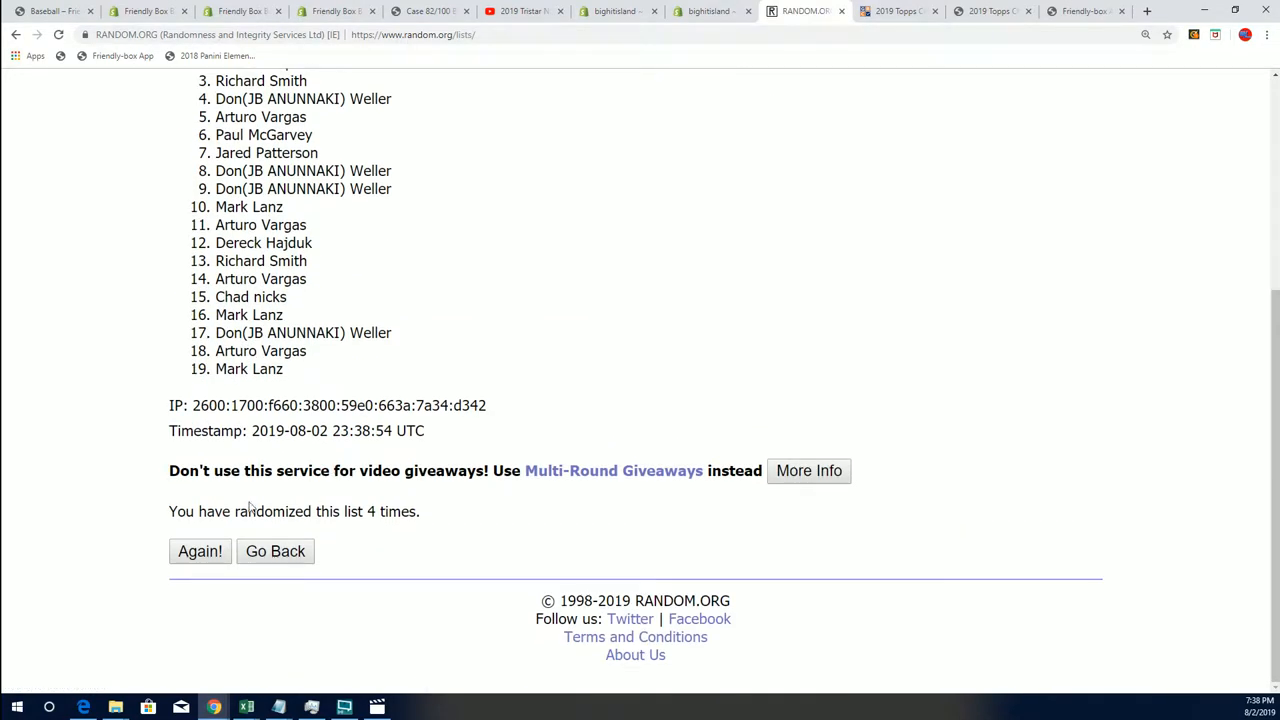
click(200, 552)
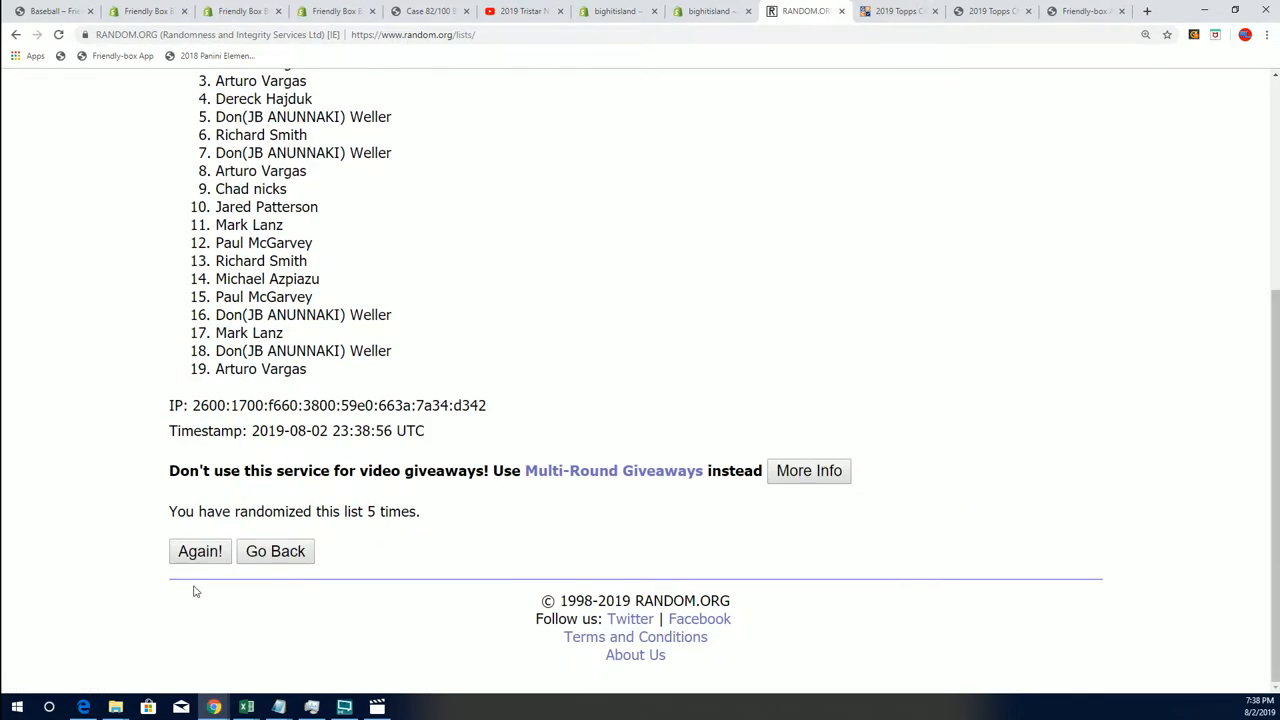
click(200, 552)
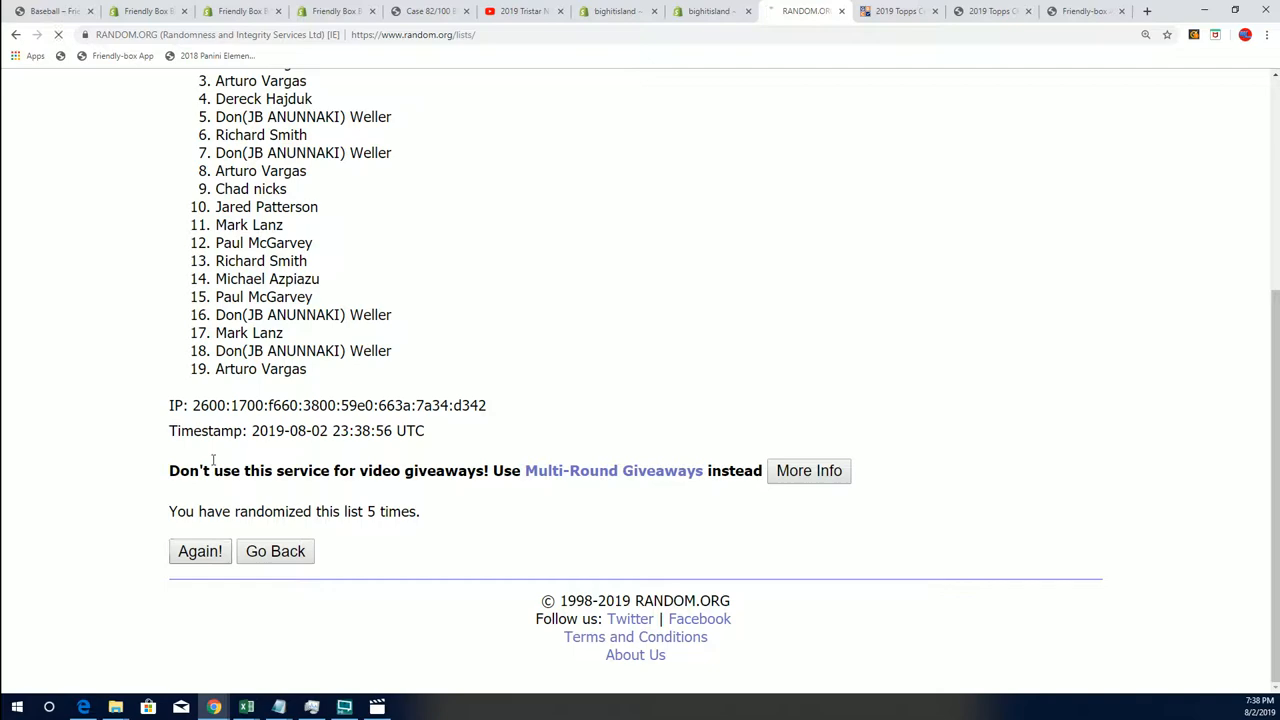
click(200, 552)
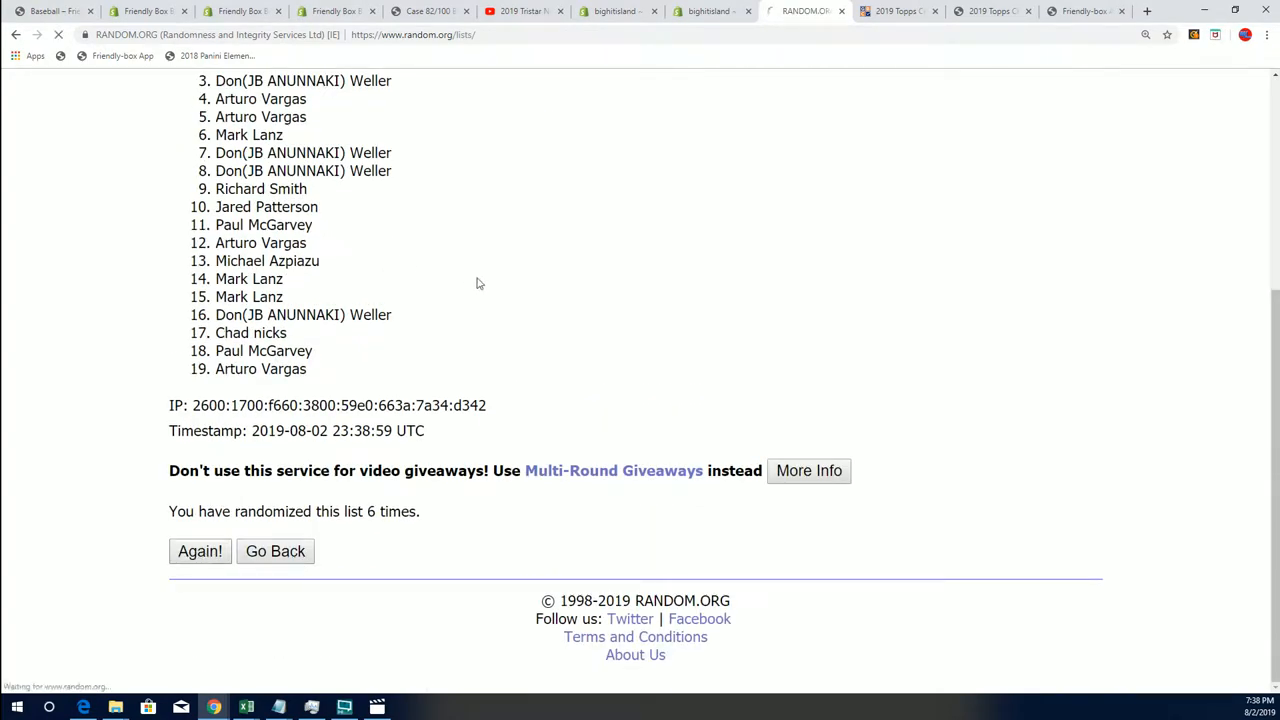
click(200, 552)
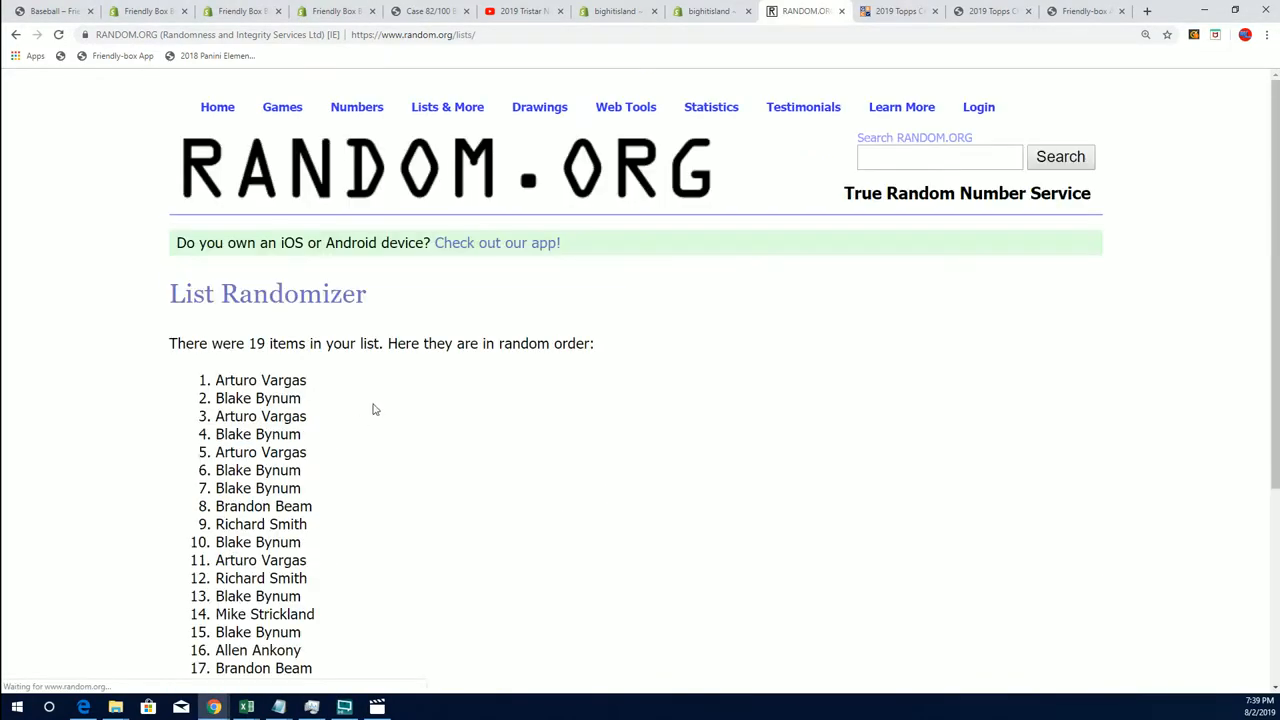
Step: Reshuffle the 19-name Box 4 list six more times to reach its final random order
scroll(down, 3)
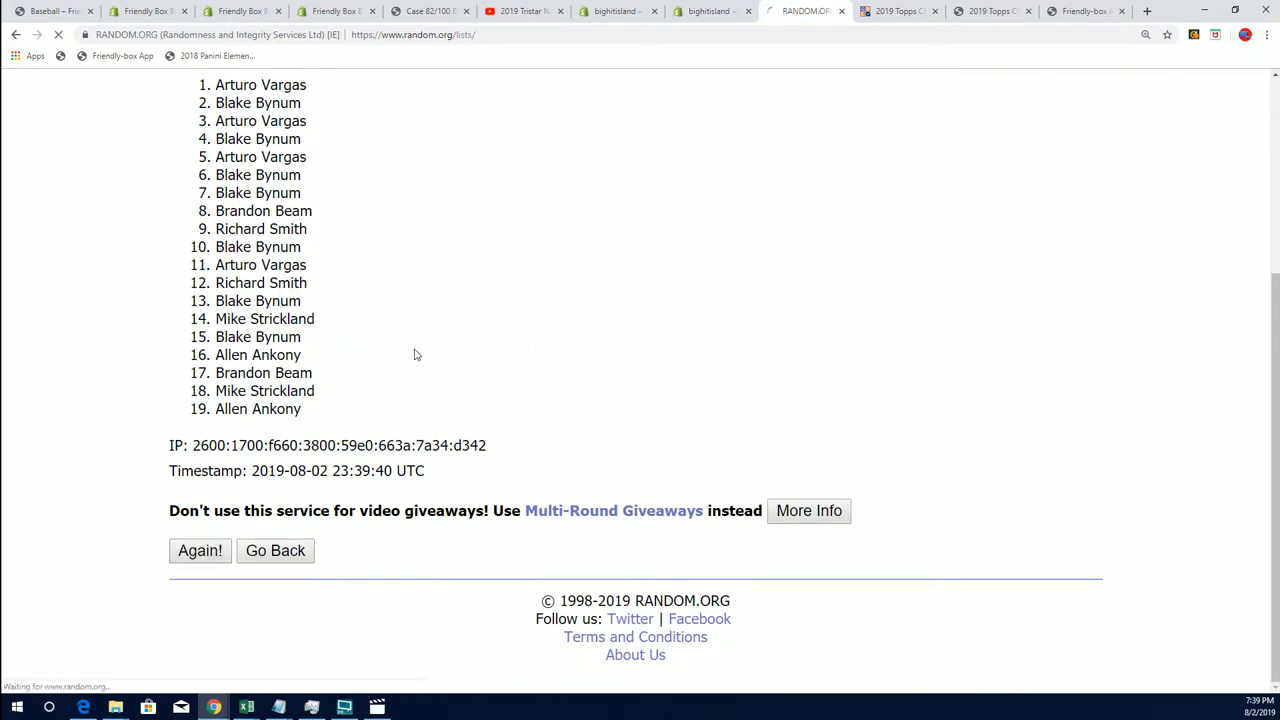
click(200, 552)
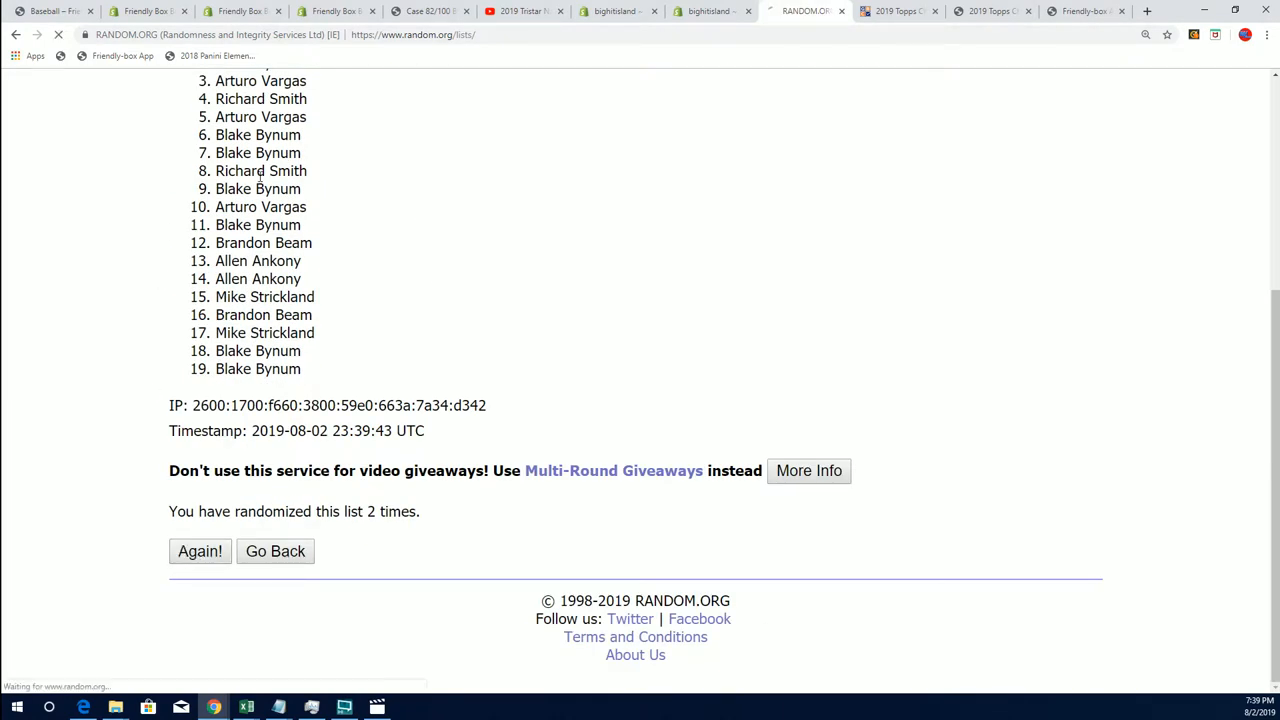
click(200, 552)
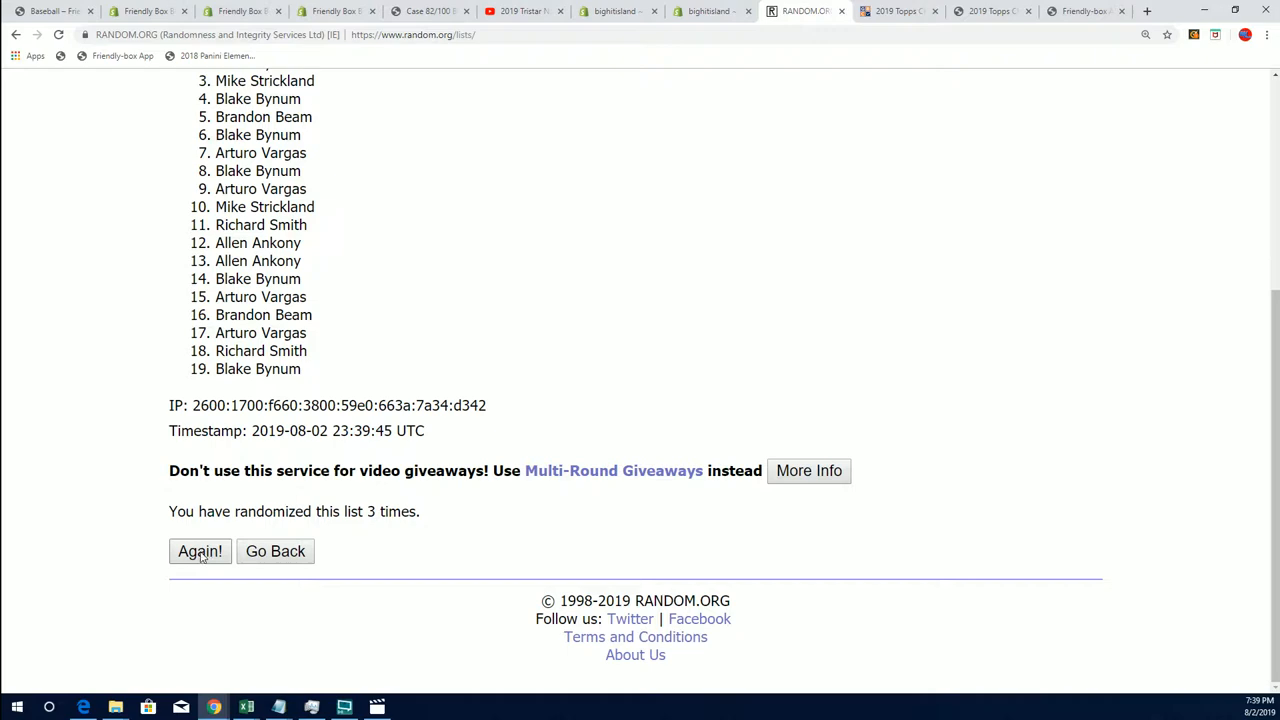
click(200, 552)
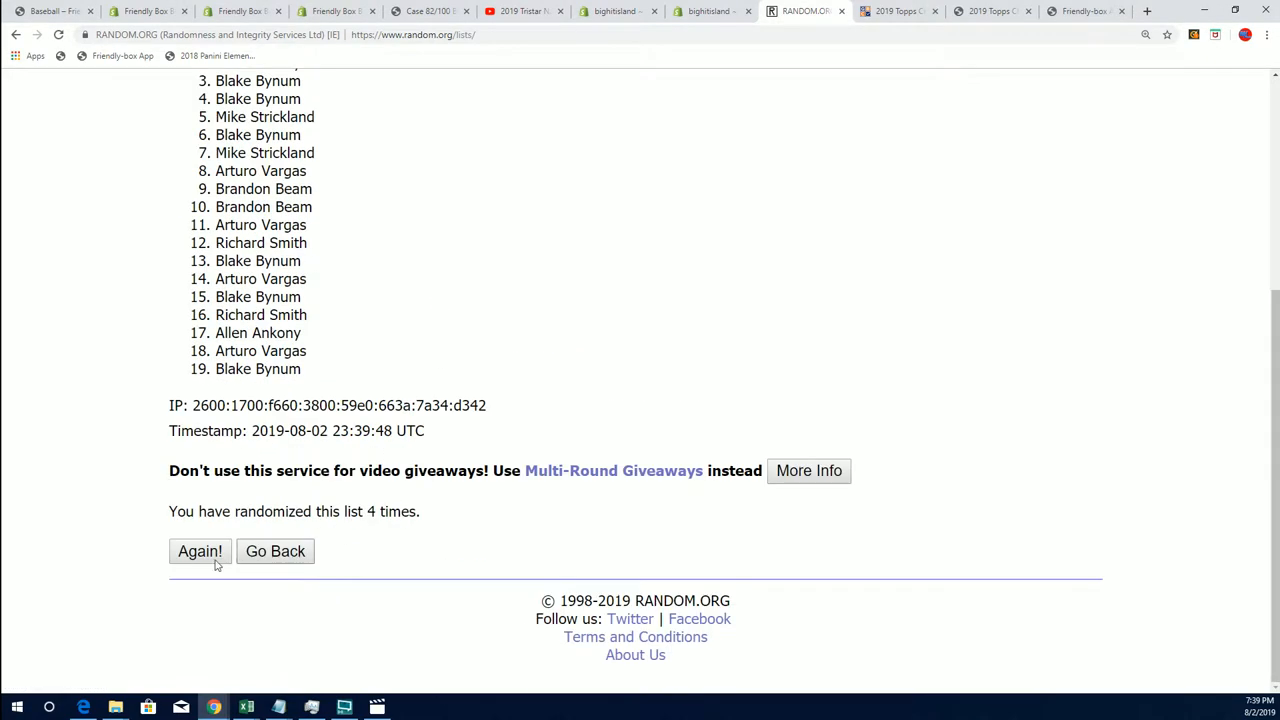
click(200, 552)
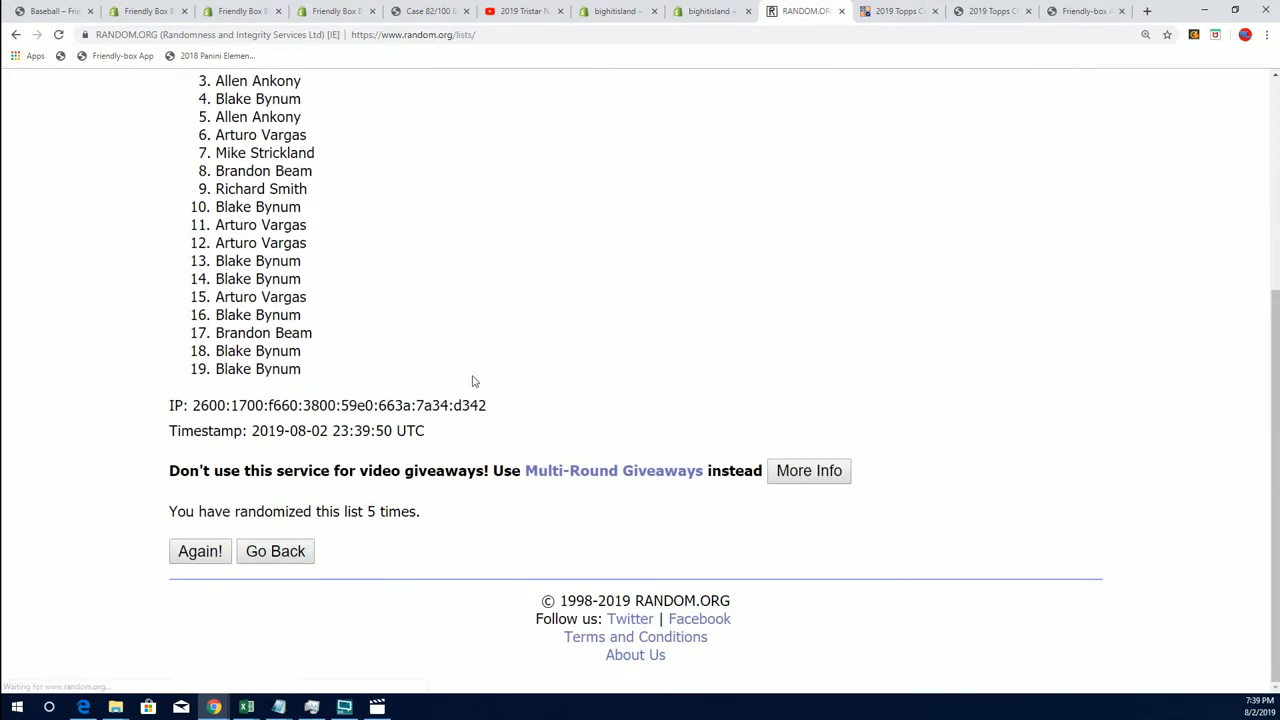
click(200, 552)
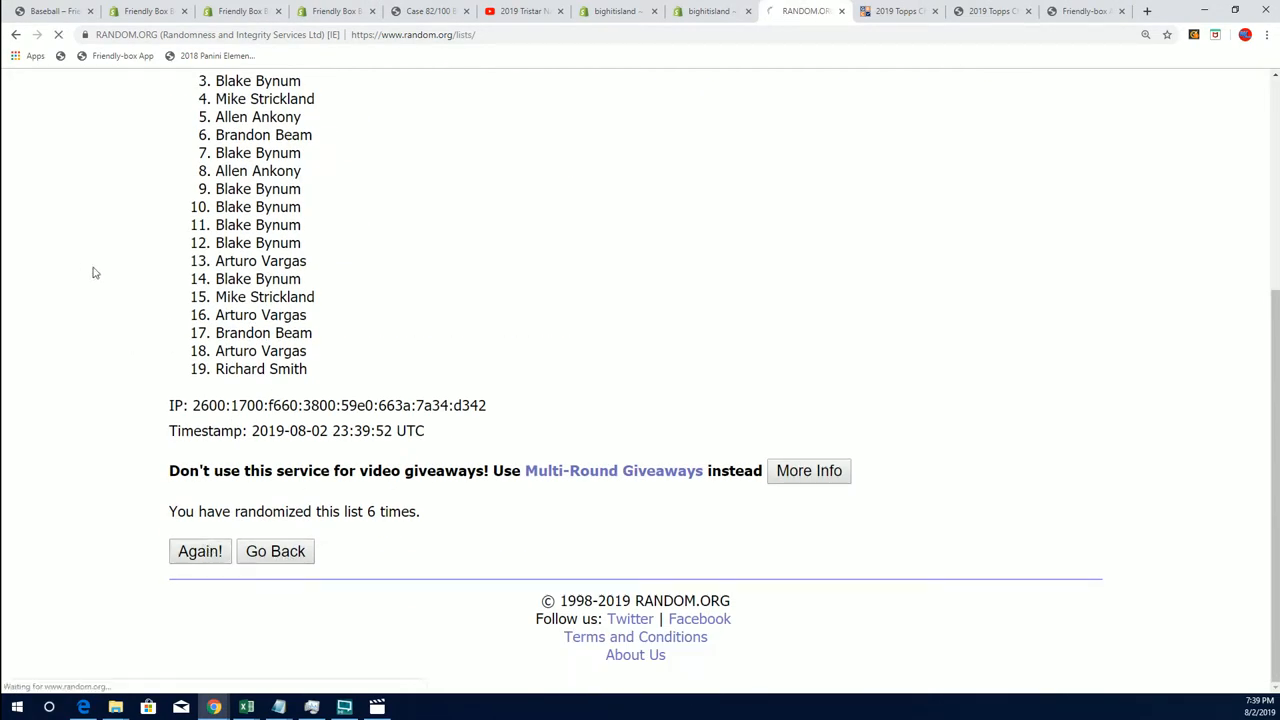
click(200, 552)
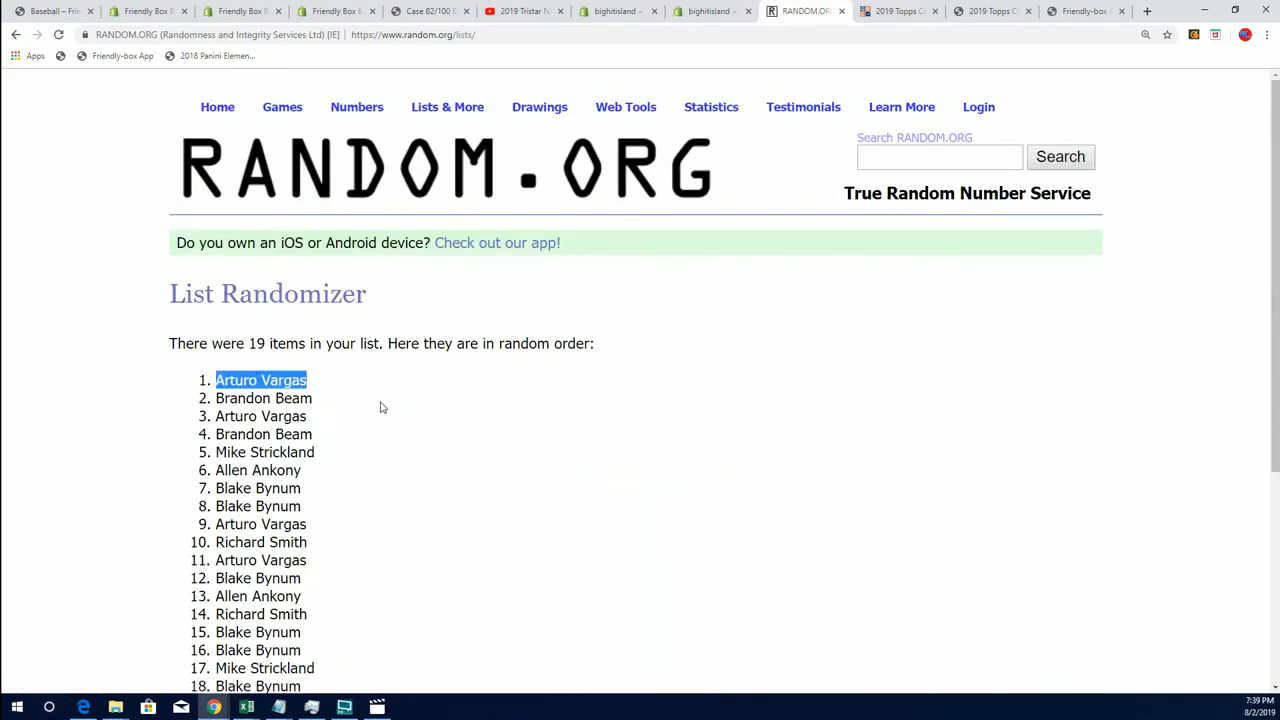
mouse_move(424, 452)
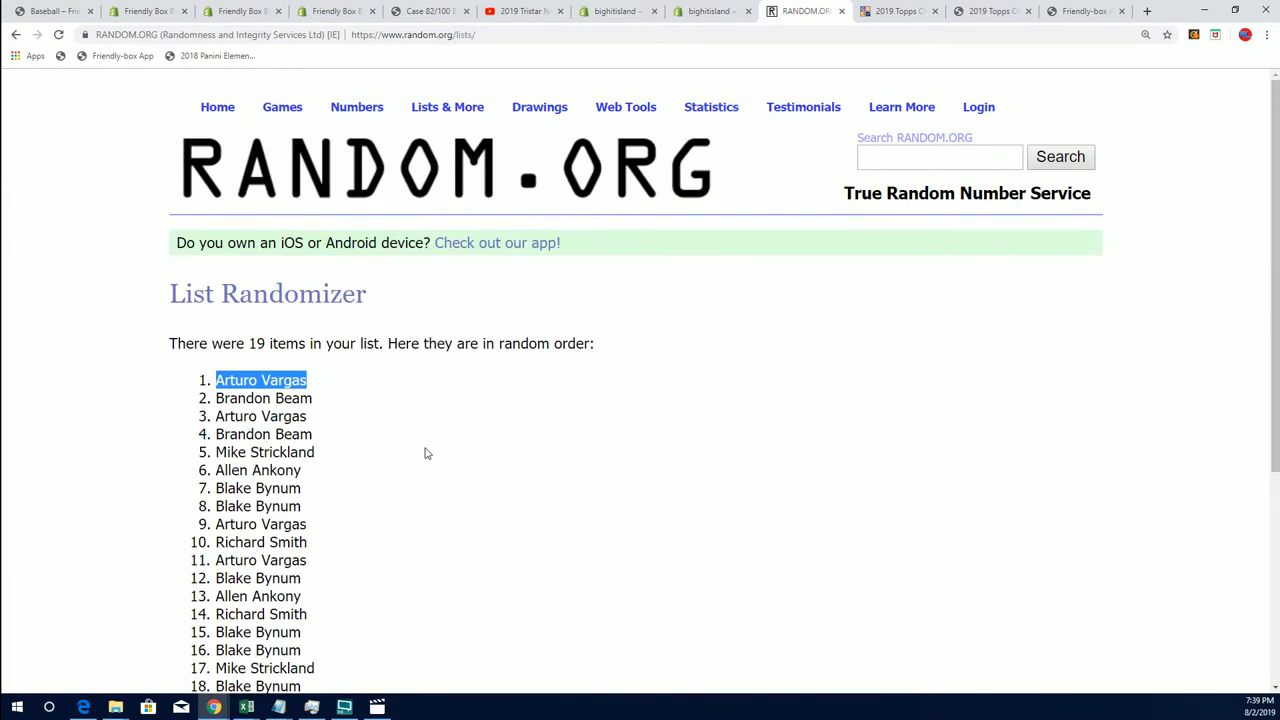
mouse_move(194, 484)
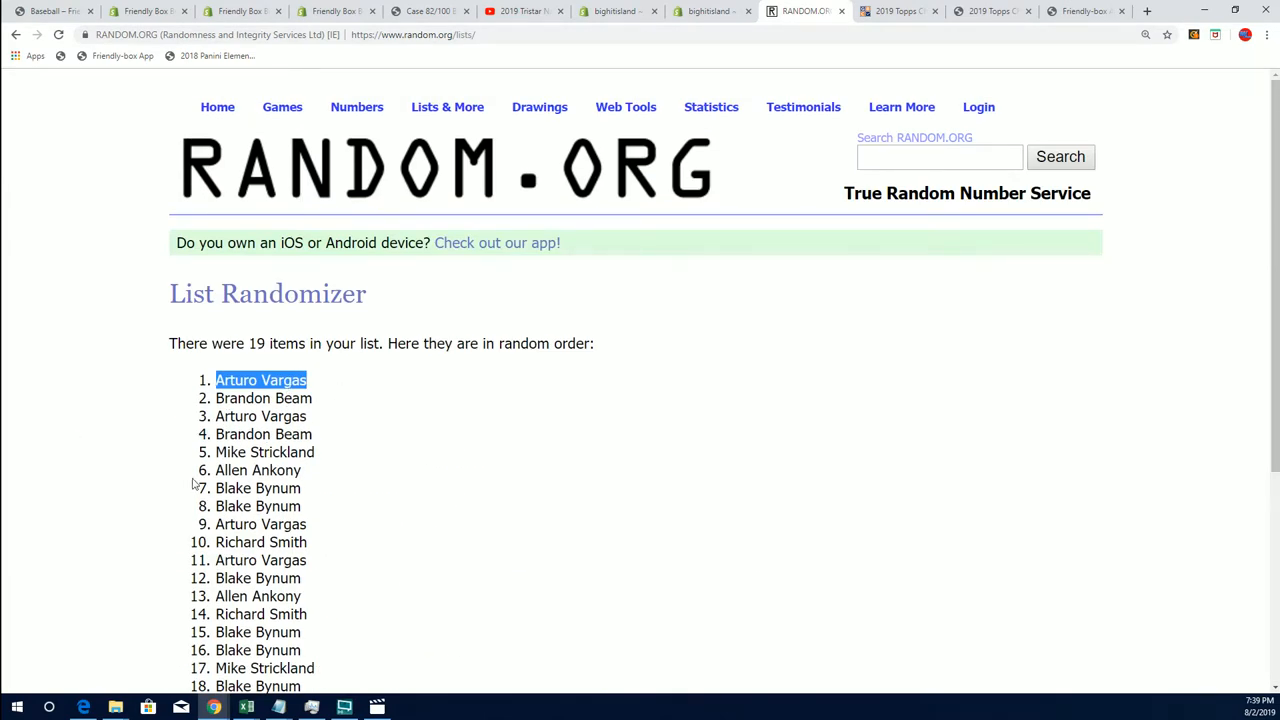